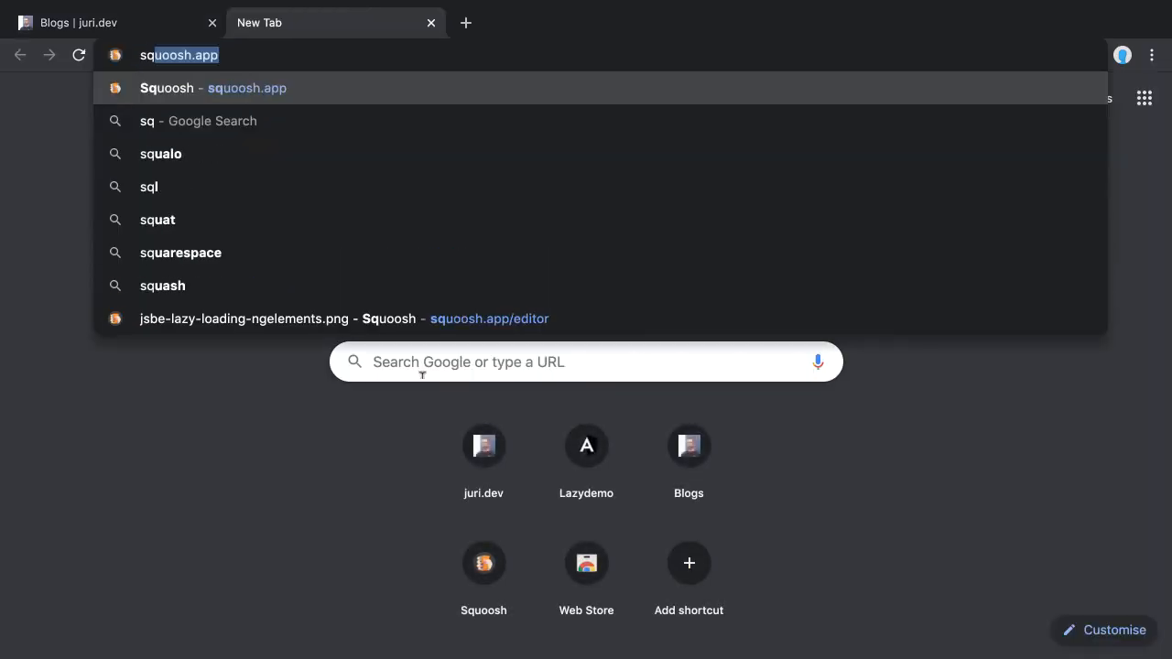
Go to squoosh.app and load the jsbe-lazy-loading-ngelements banner image.
{"action": "left_click", "coordinate": [213, 88]}
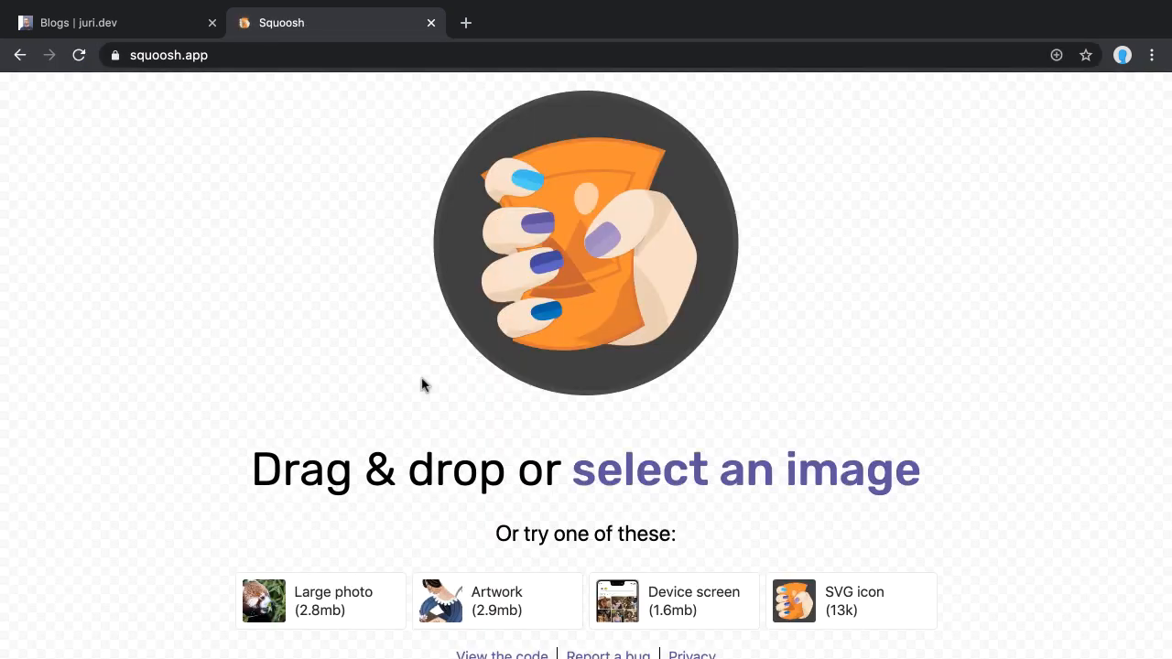
{"action": "mouse_move", "coordinate": [779, 467]}
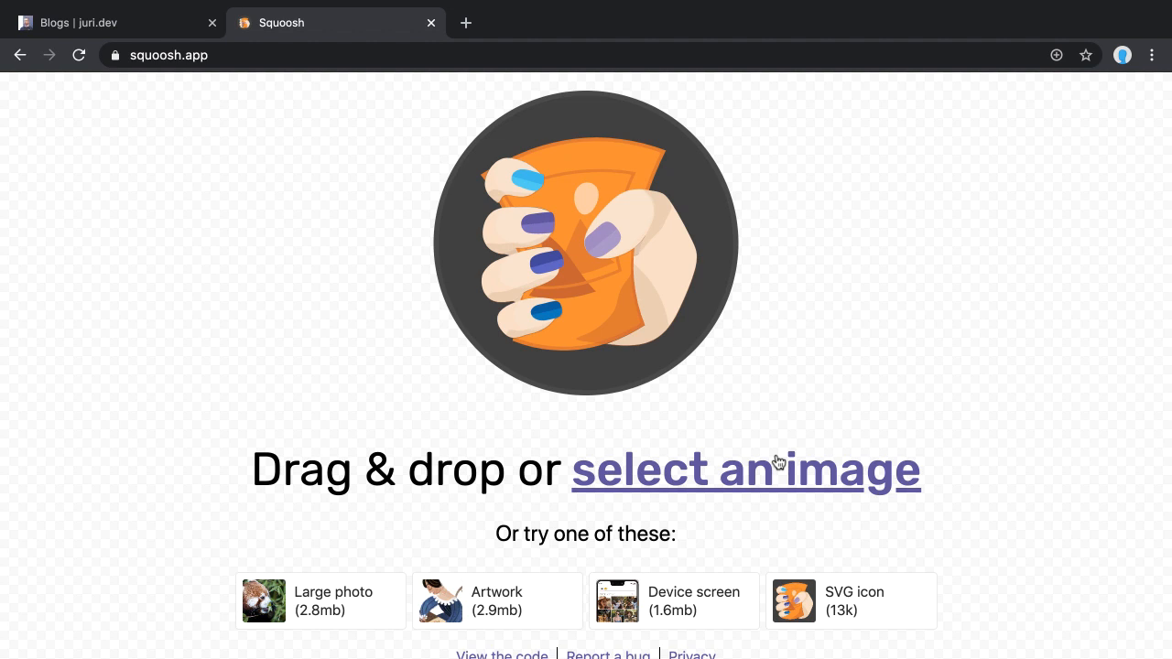
{"action": "mouse_move", "coordinate": [715, 475]}
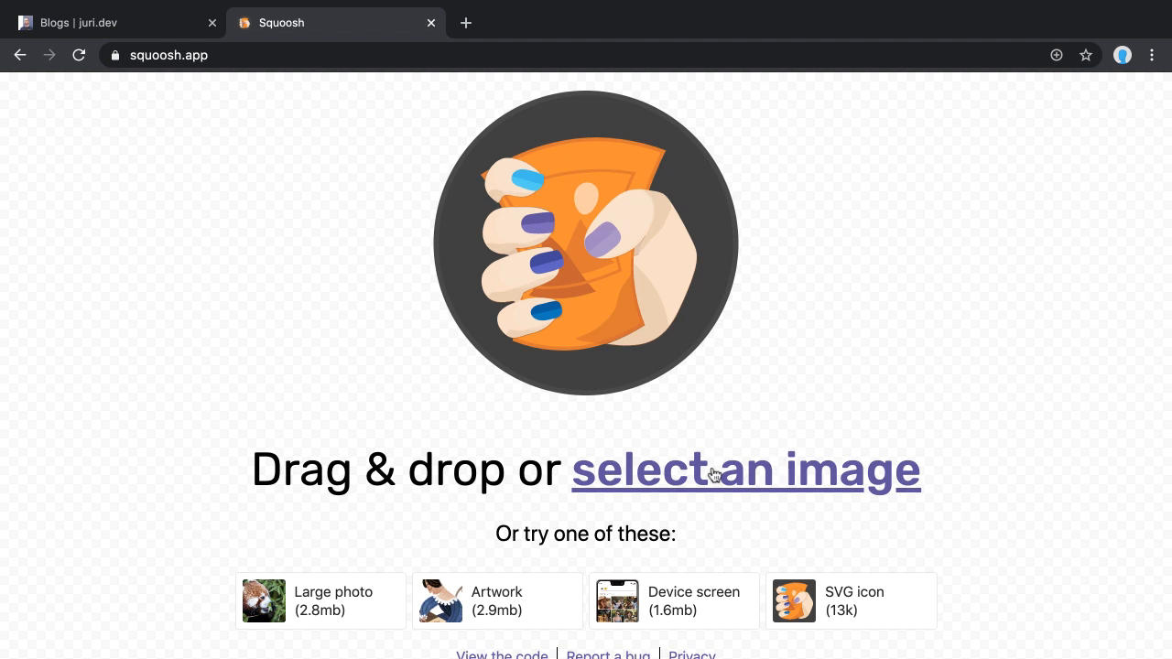
{"action": "left_click", "coordinate": [745, 470]}
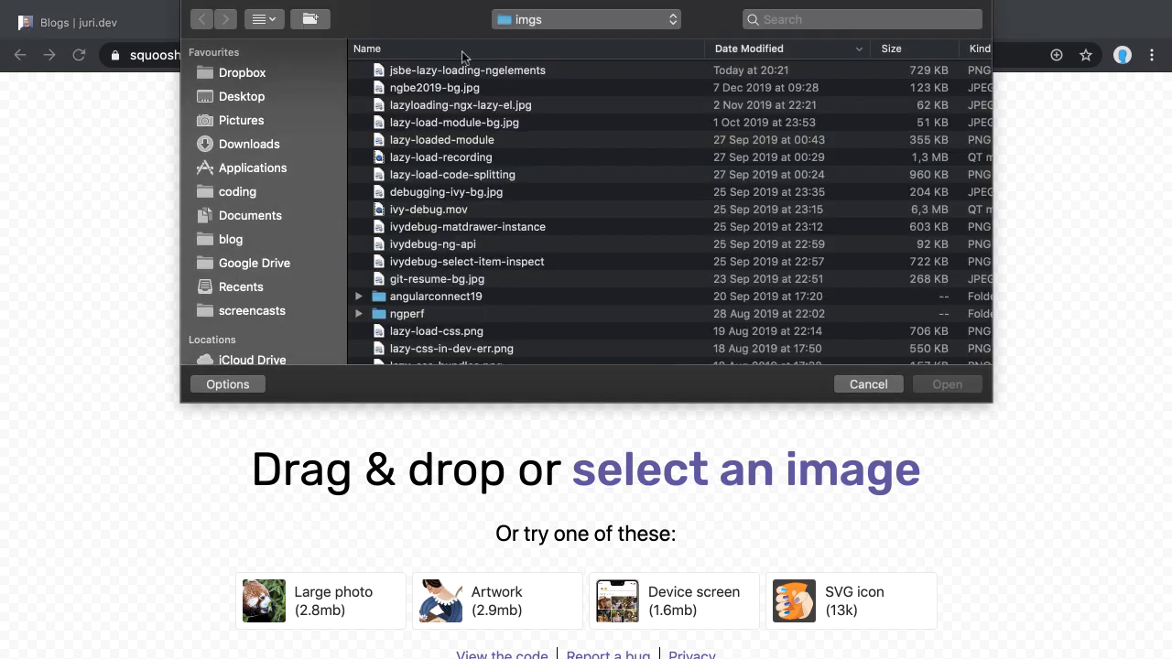
{"action": "left_click", "coordinate": [867, 384]}
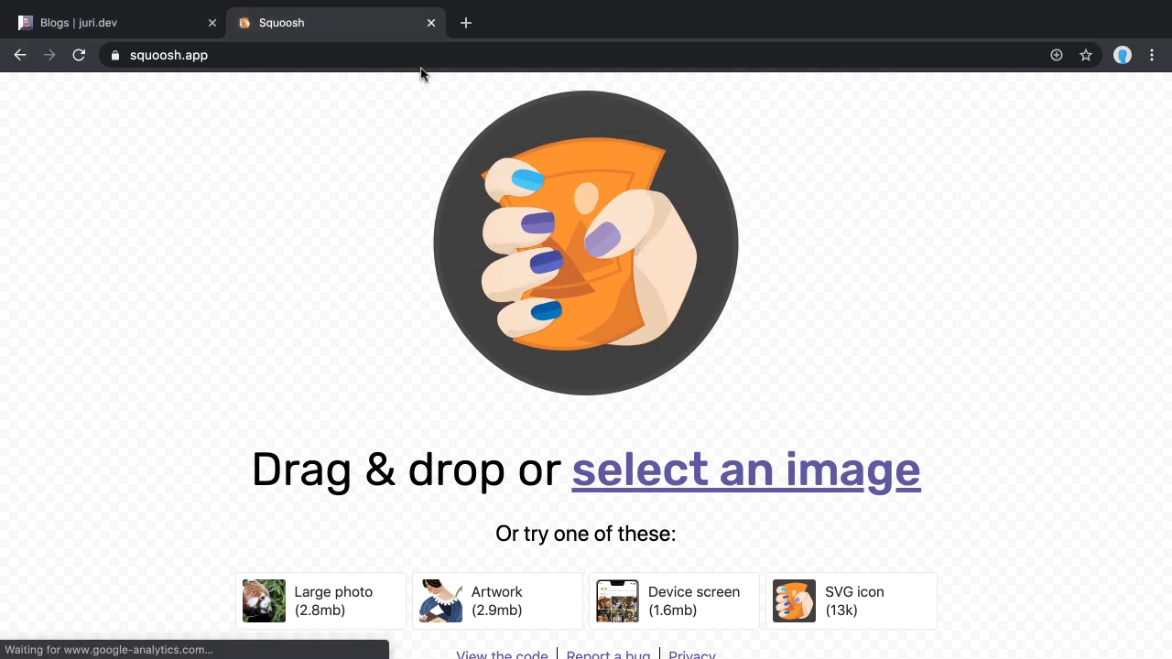
View the banner in the editor: MozJPEG quality 75, 729 kB down to 98.8 kB.
{"action": "left_click", "coordinate": [745, 469]}
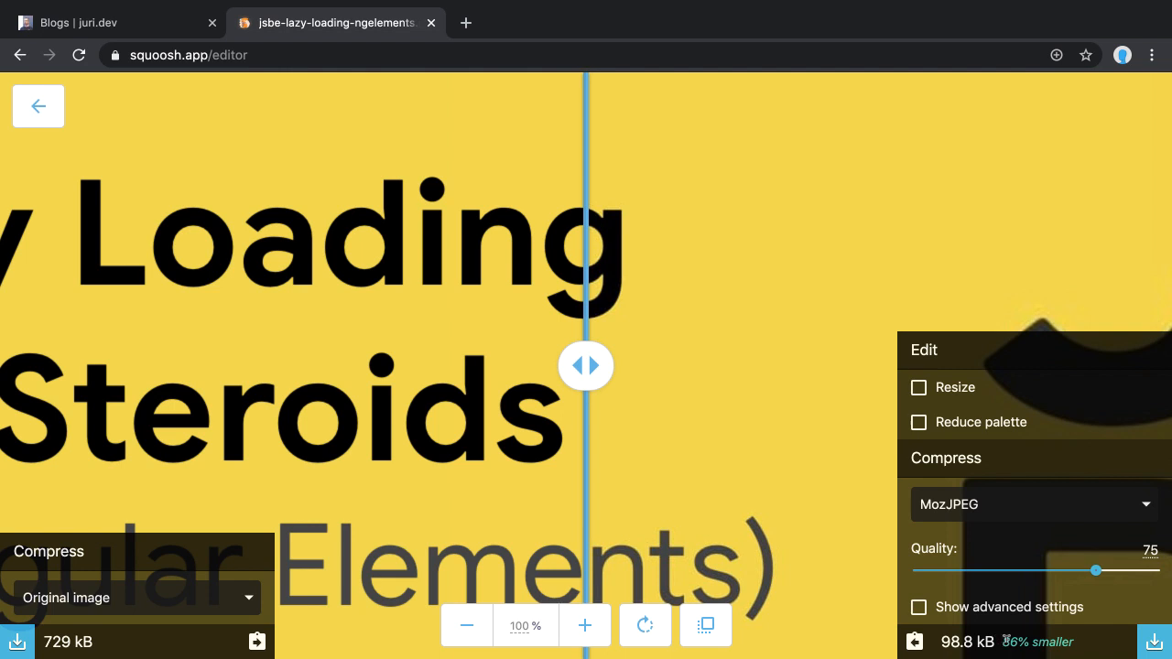
{"action": "mouse_move", "coordinate": [960, 632]}
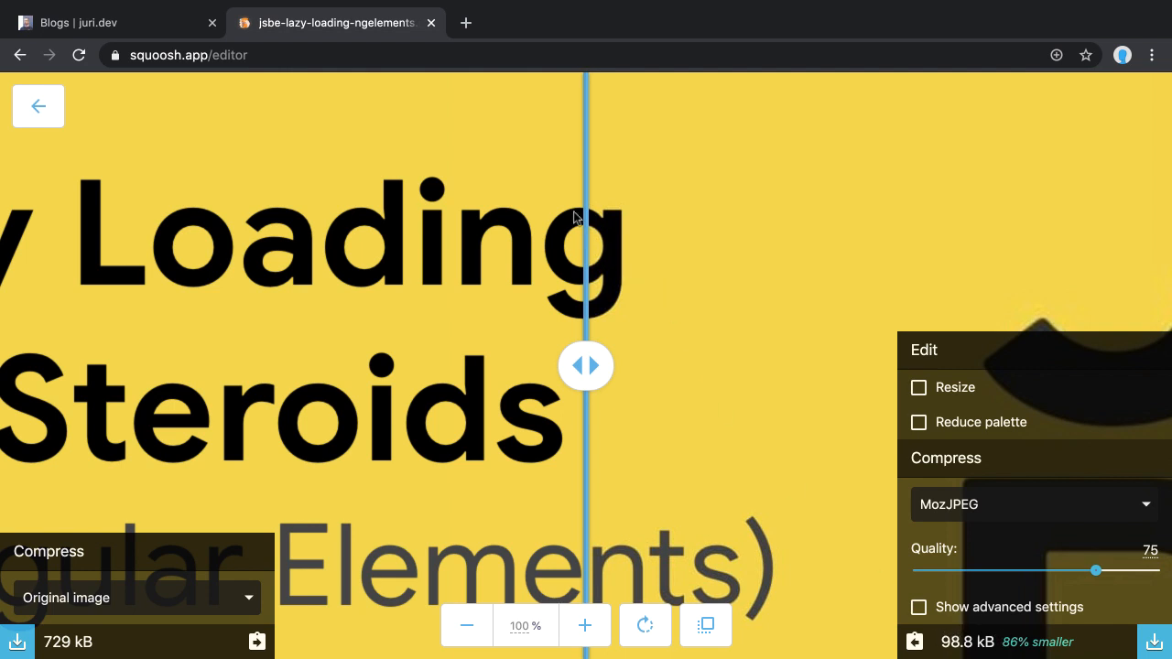
{"action": "left_click", "coordinate": [467, 626]}
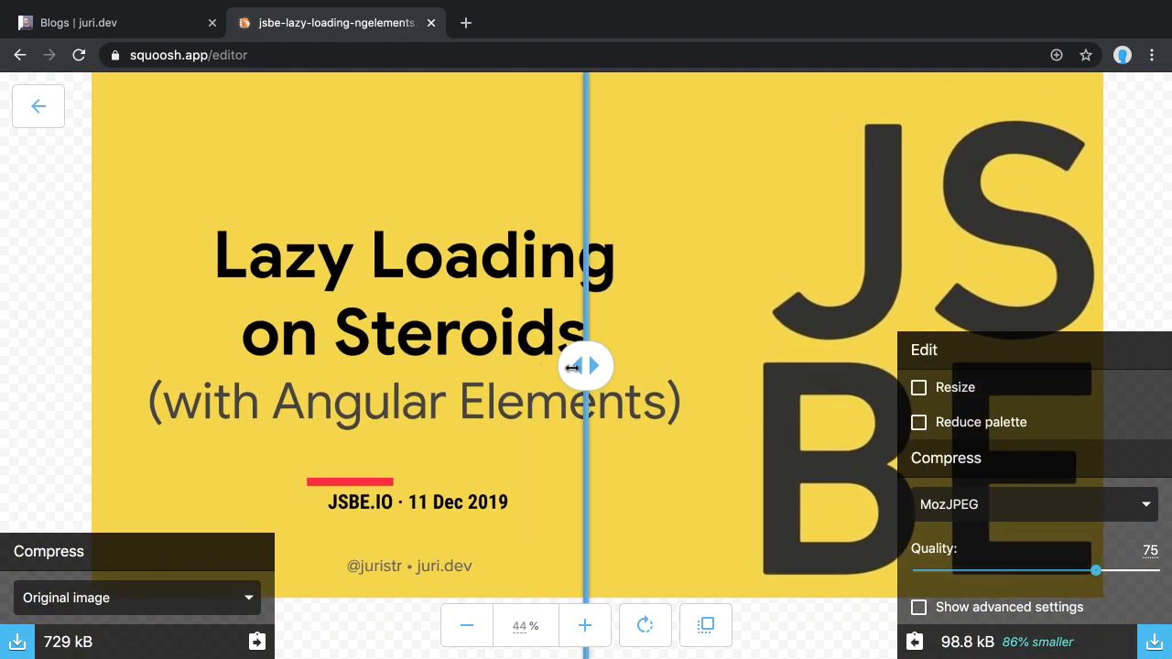
{"action": "left_click_drag", "start_coordinate": [586, 366], "coordinate": [443, 366]}
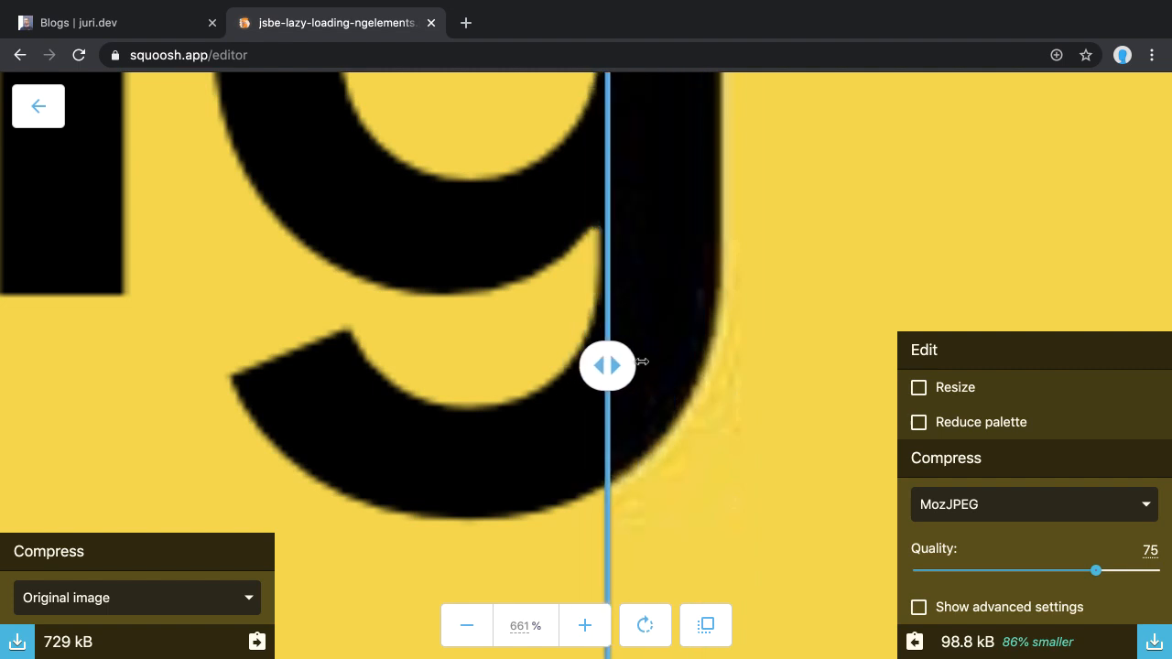
{"action": "left_click_drag", "start_coordinate": [608, 365], "coordinate": [486, 366]}
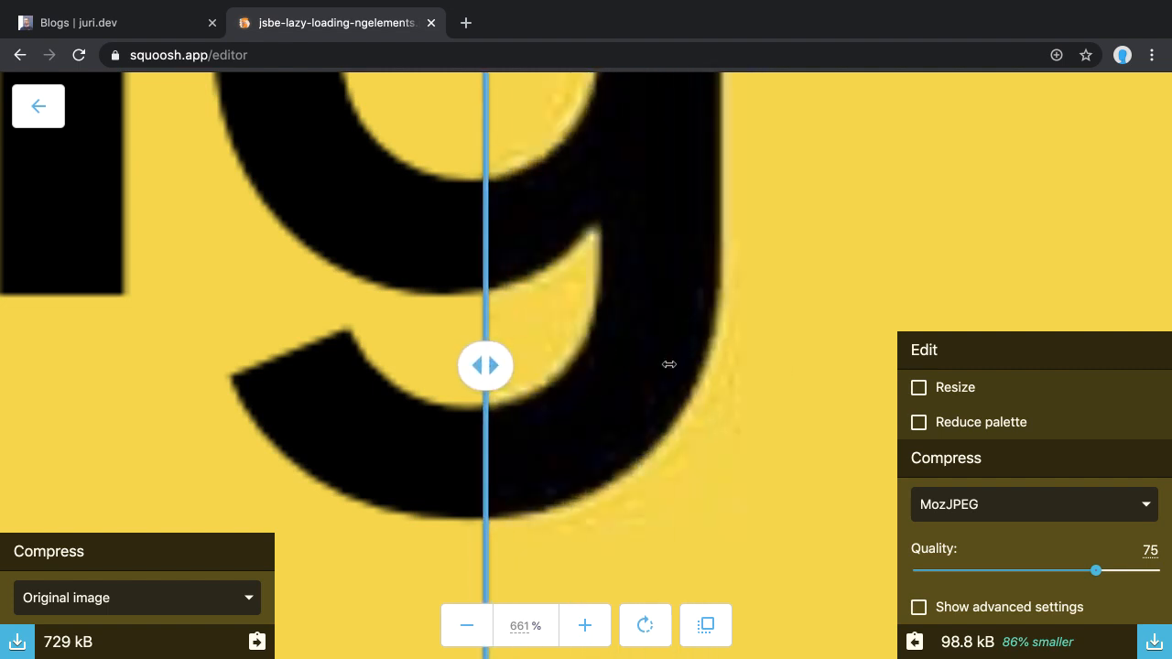
{"action": "left_click", "coordinate": [466, 626]}
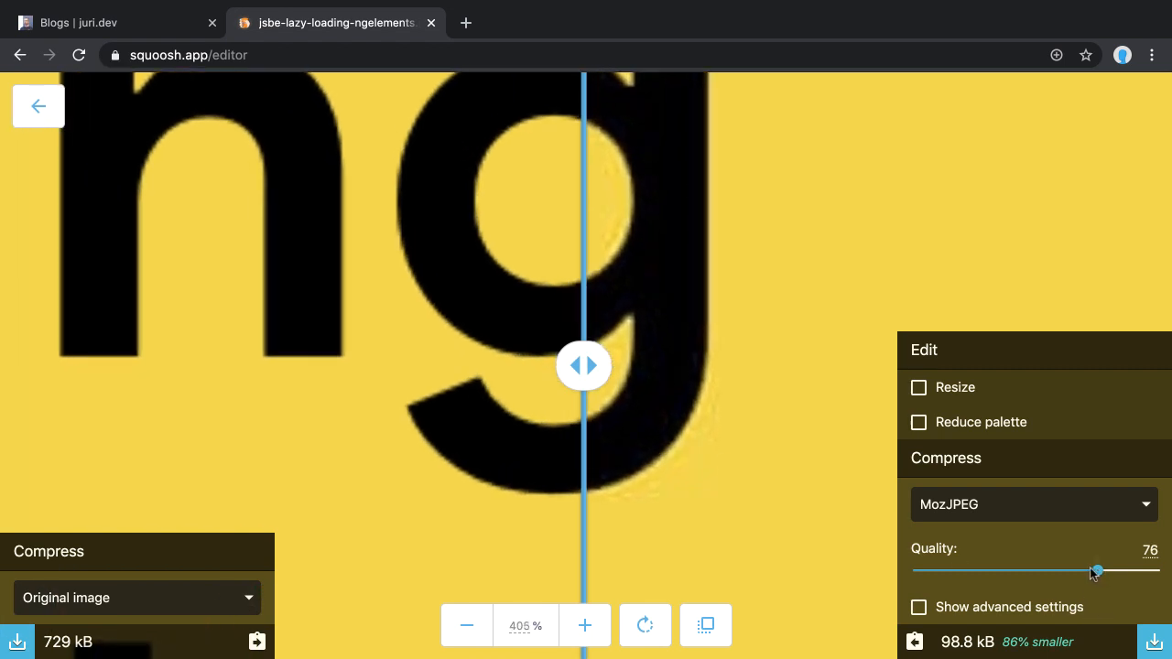
Drag the MozJPEG Quality slider from 75 down to 59.
{"action": "left_click_drag", "start_coordinate": [1098, 570], "coordinate": [1061, 571]}
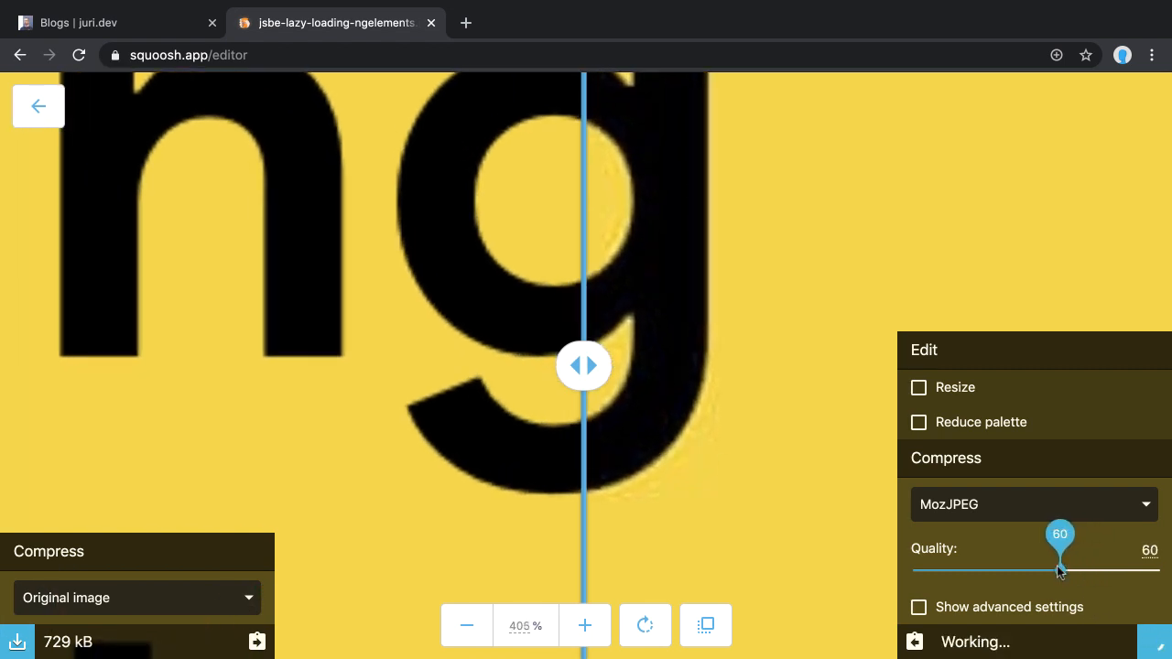
{"action": "left_click_drag", "start_coordinate": [1061, 550], "coordinate": [1058, 570]}
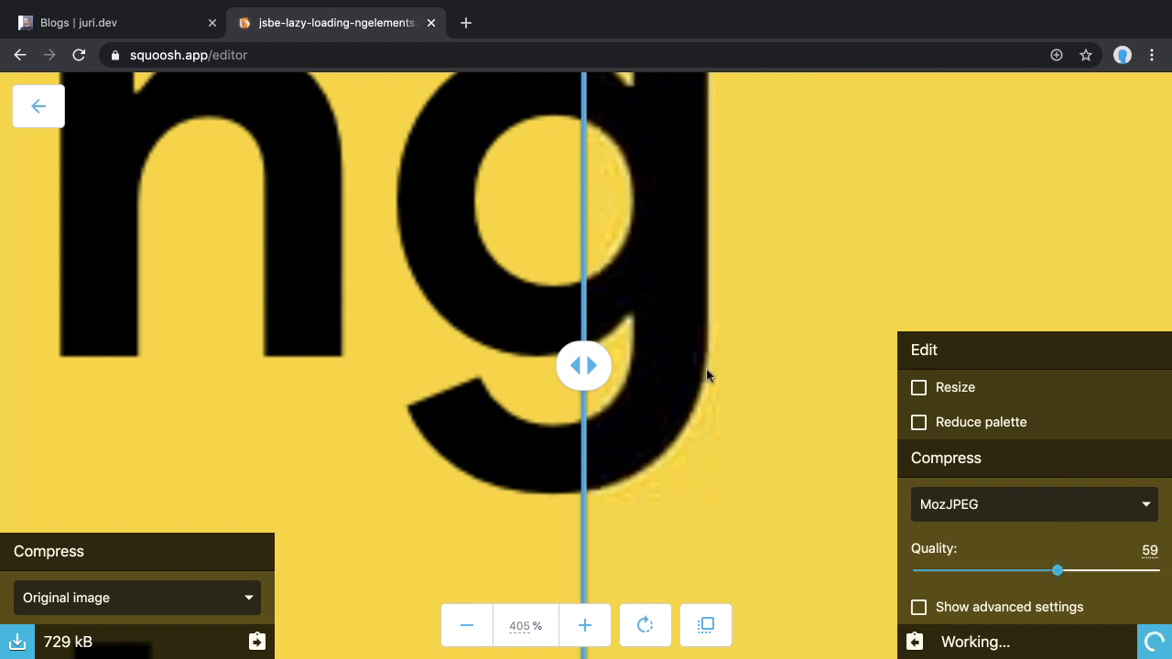
{"action": "mouse_move", "coordinate": [832, 497]}
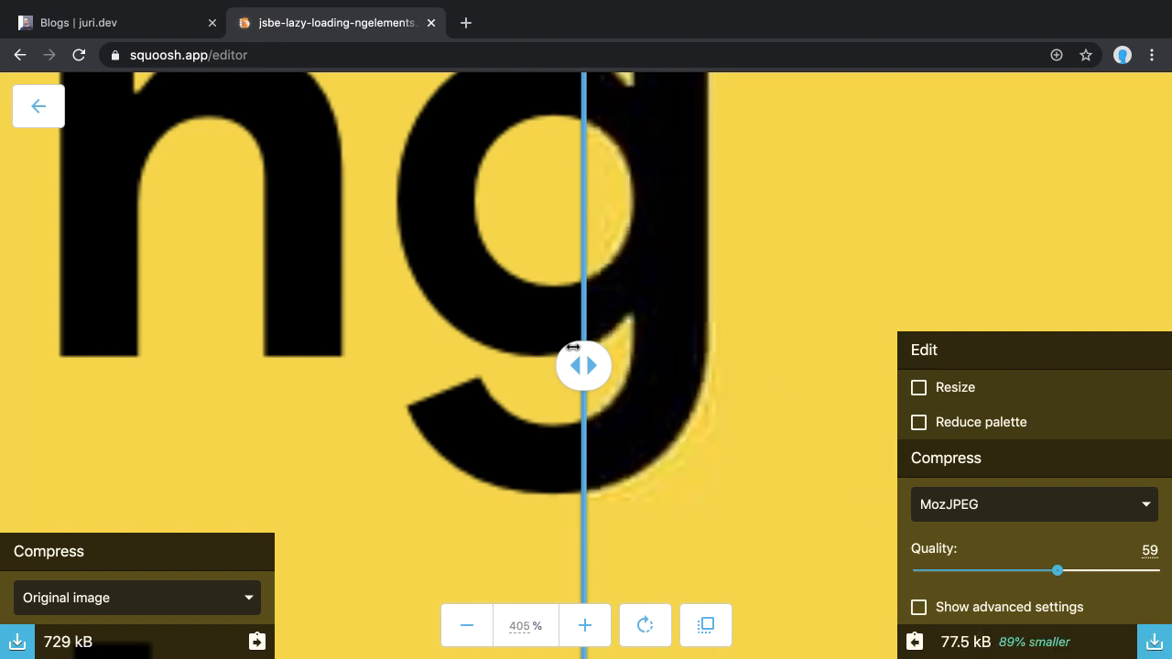
Sweep the comparison split across the title to check quality-59 edges against the original.
{"action": "left_click_drag", "start_coordinate": [584, 365], "coordinate": [481, 366]}
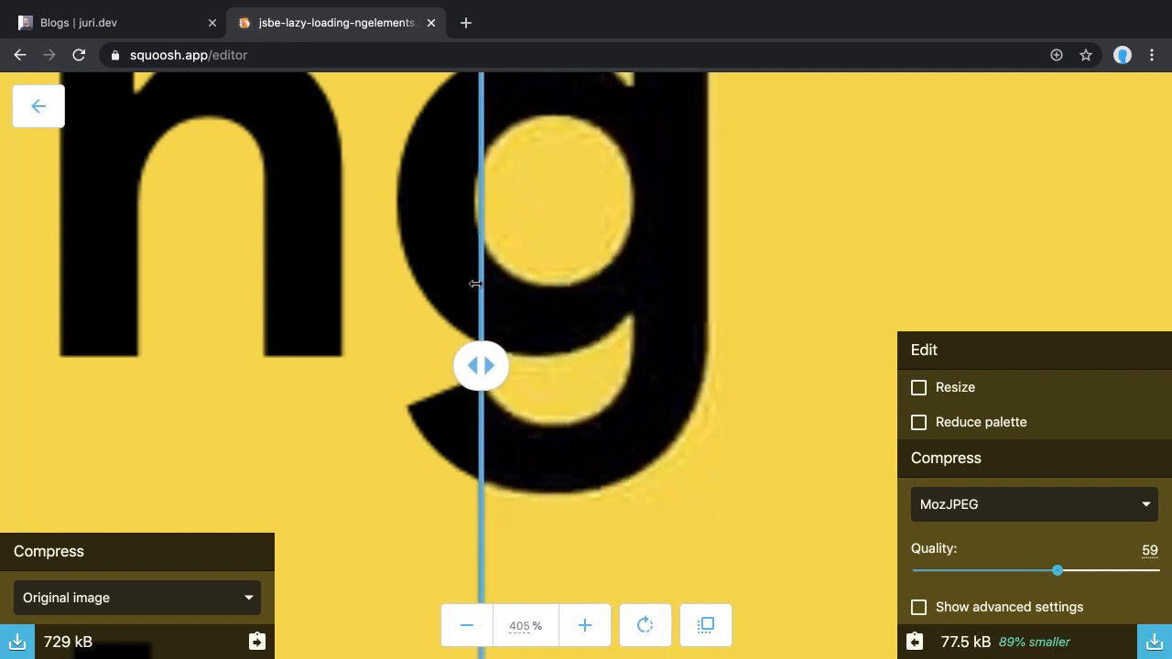
{"action": "left_click_drag", "start_coordinate": [481, 366], "coordinate": [440, 367]}
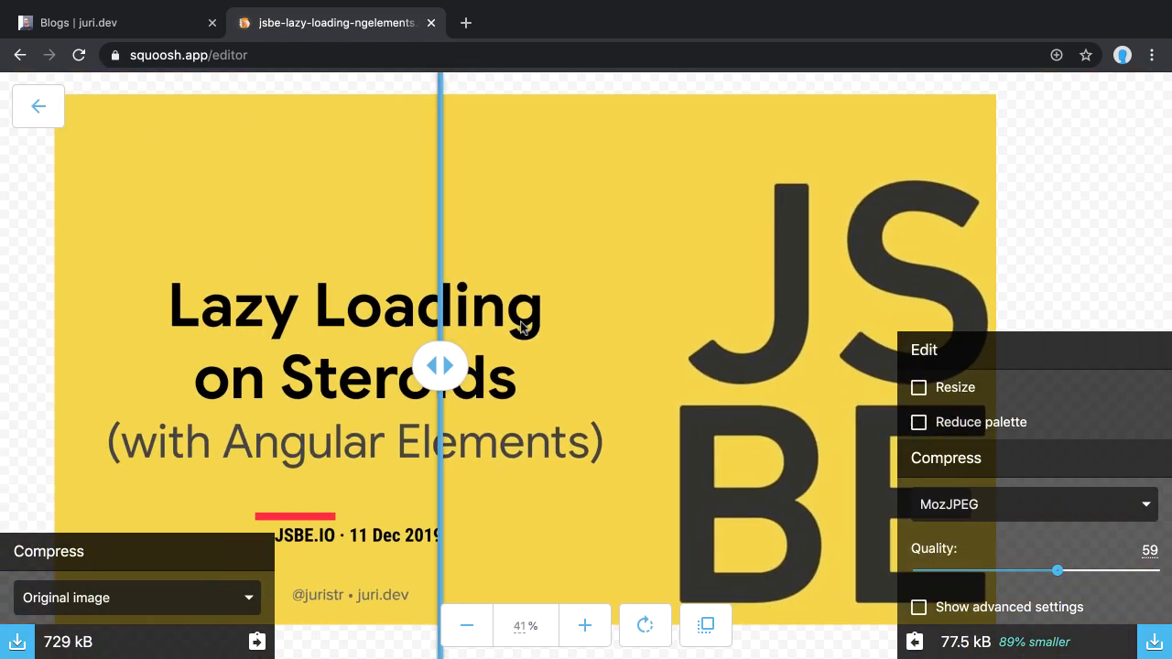
{"action": "left_click_drag", "start_coordinate": [441, 366], "coordinate": [609, 366]}
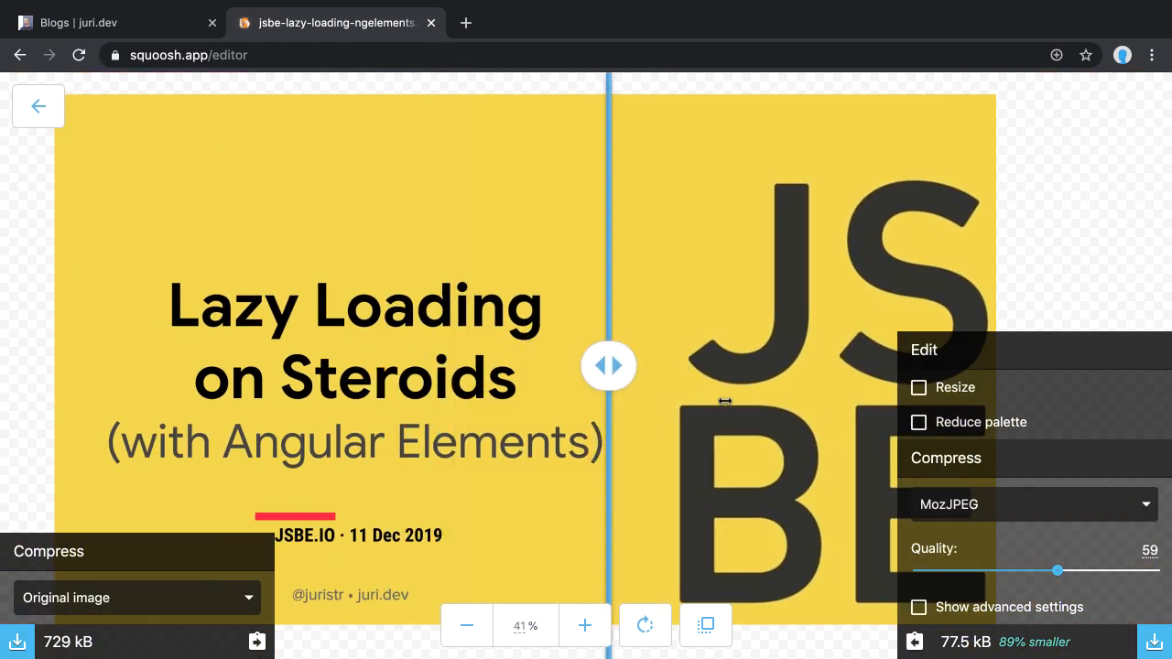
{"action": "left_click_drag", "start_coordinate": [609, 367], "coordinate": [568, 366]}
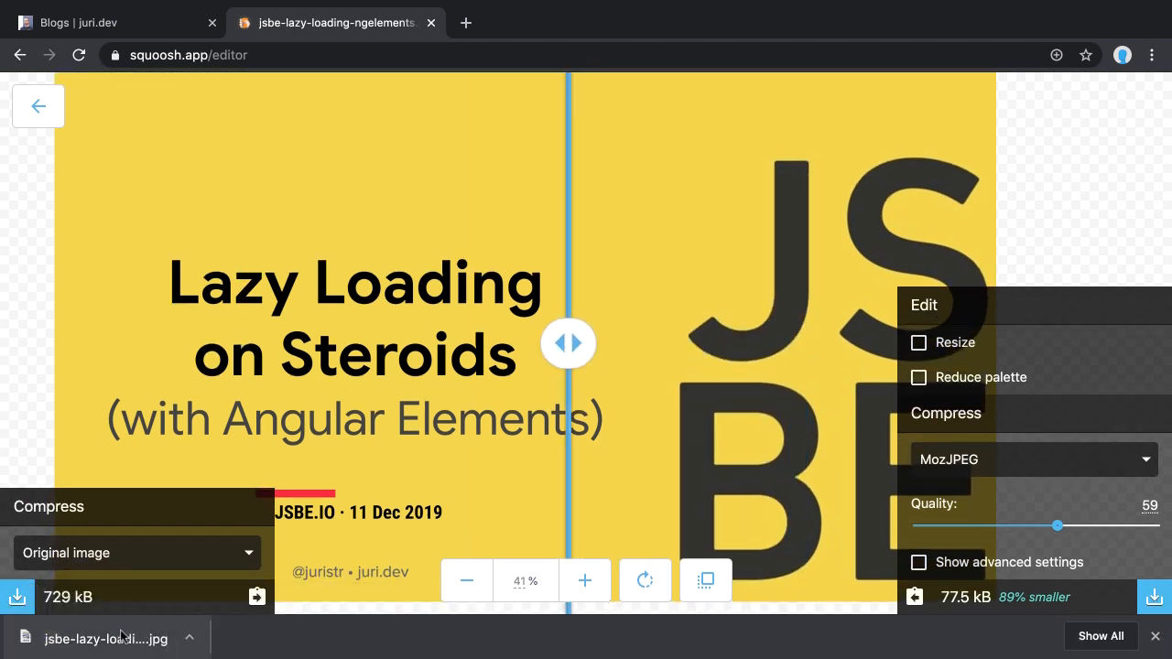
{"action": "mouse_move", "coordinate": [137, 641]}
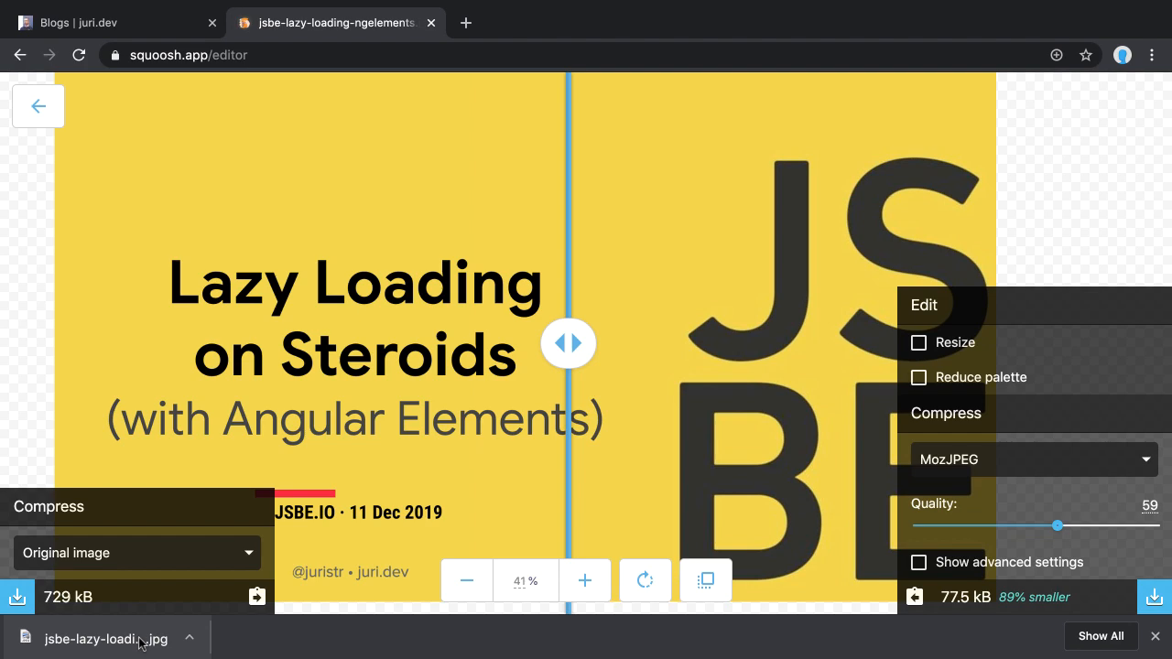